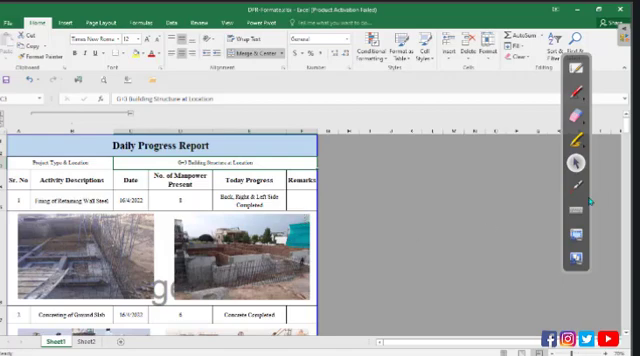
Step: Switch to the second sheet showing the text-only report with two activity entries and sign rows
scroll("down", 3)
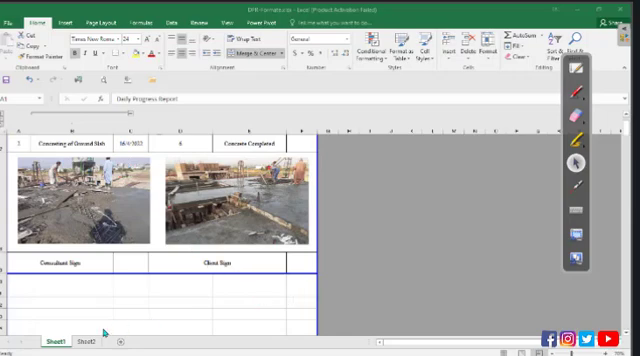
left_click(70, 344)
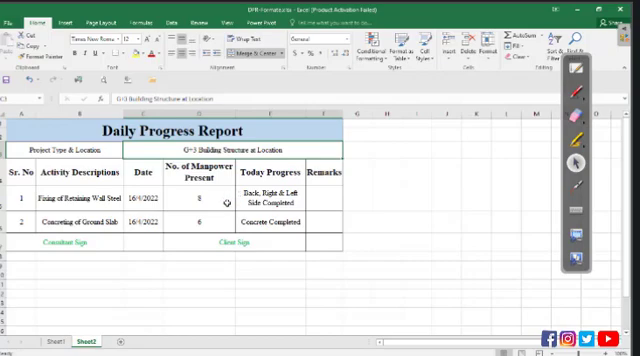
mouse_move(330, 324)
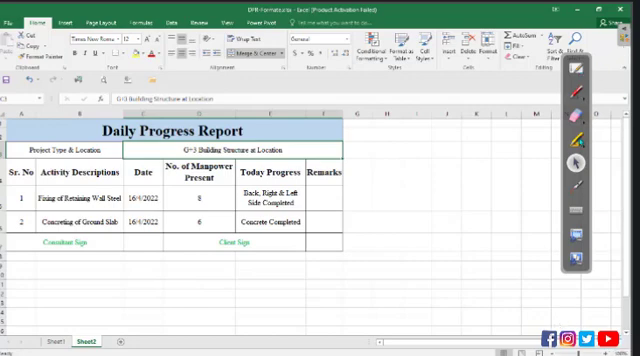
Step: Switch to the manpower workbook and review the trades, manpower and work-description table by date
left_click(620, 8)
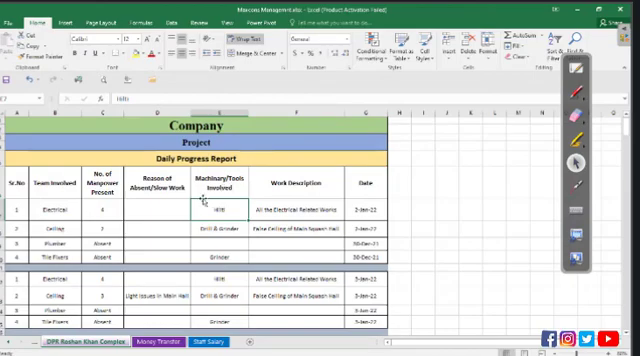
scroll("down", 3)
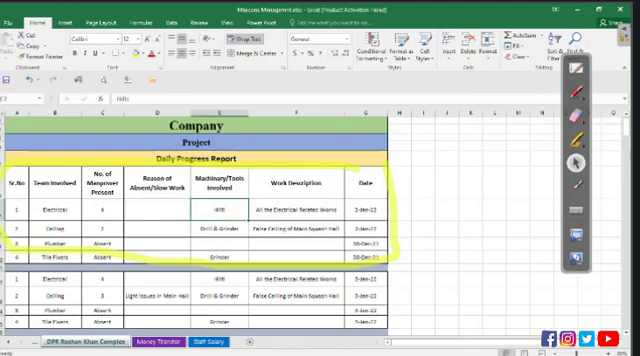
scroll("down", 3)
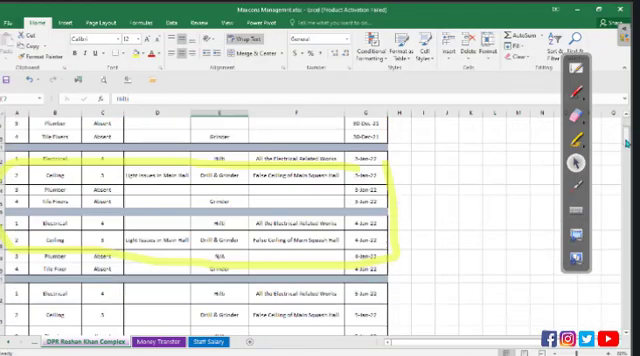